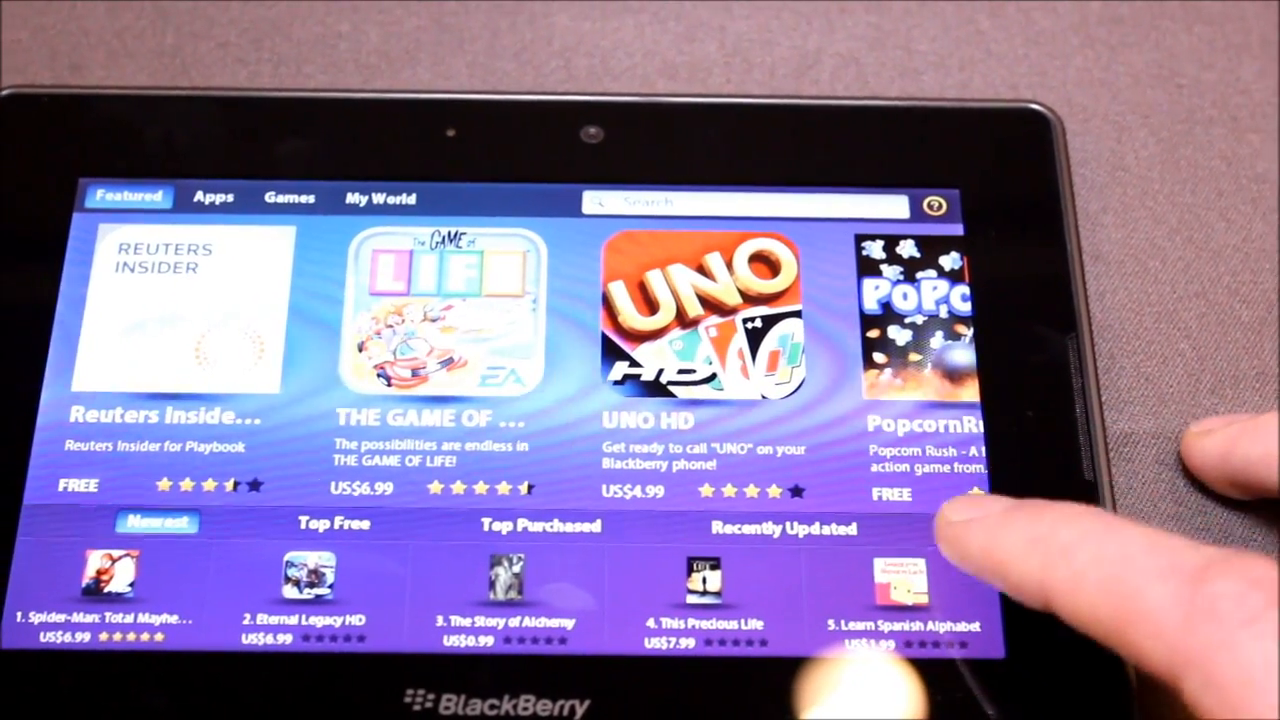
scroll(down, 3)
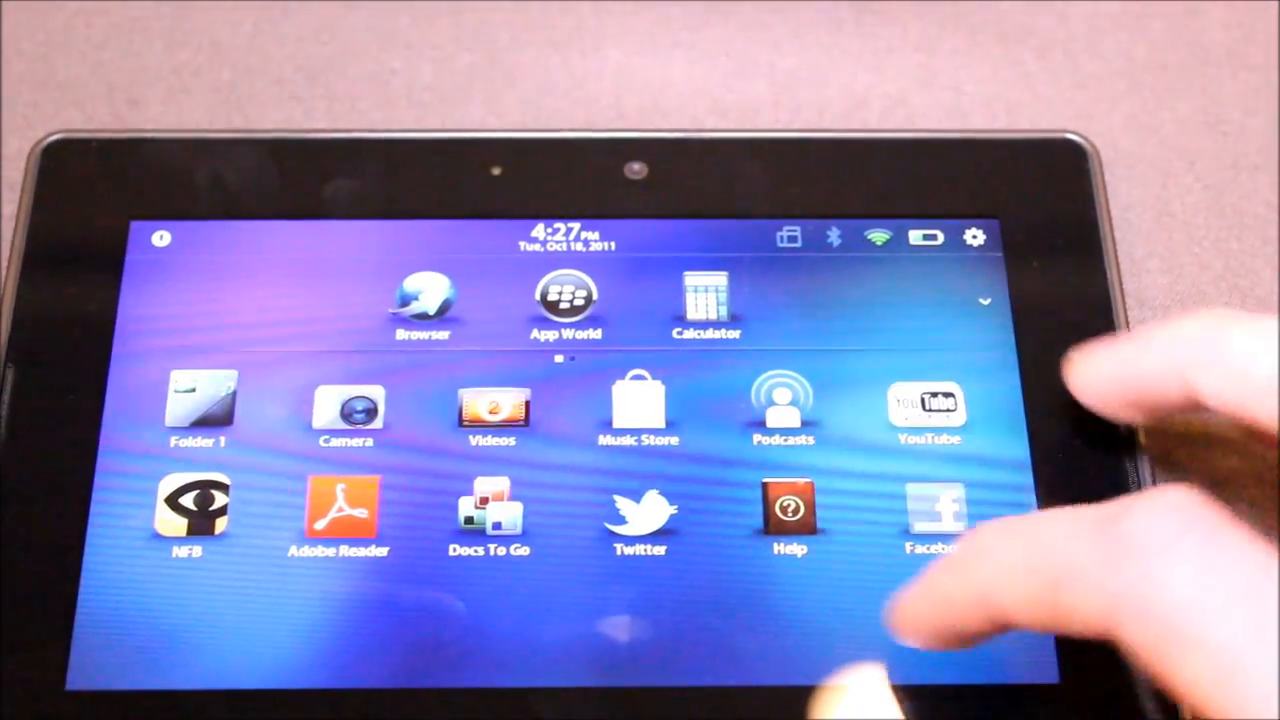
scroll(left, 3)
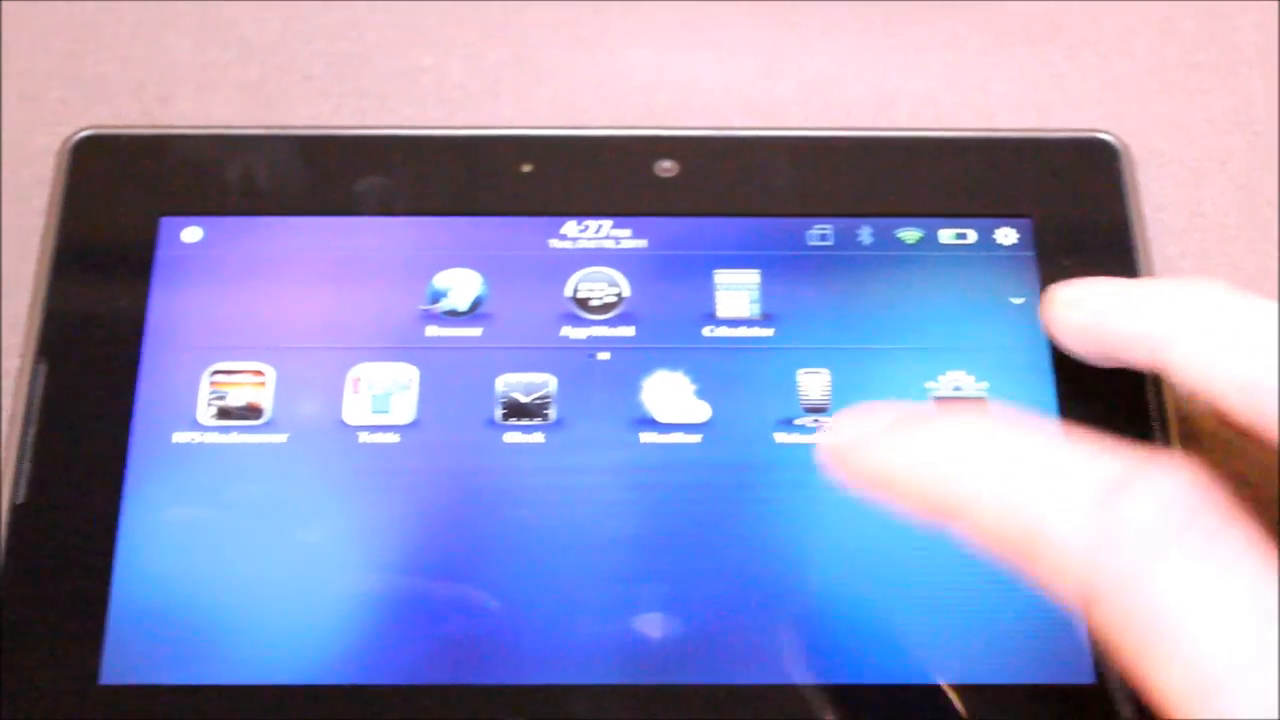